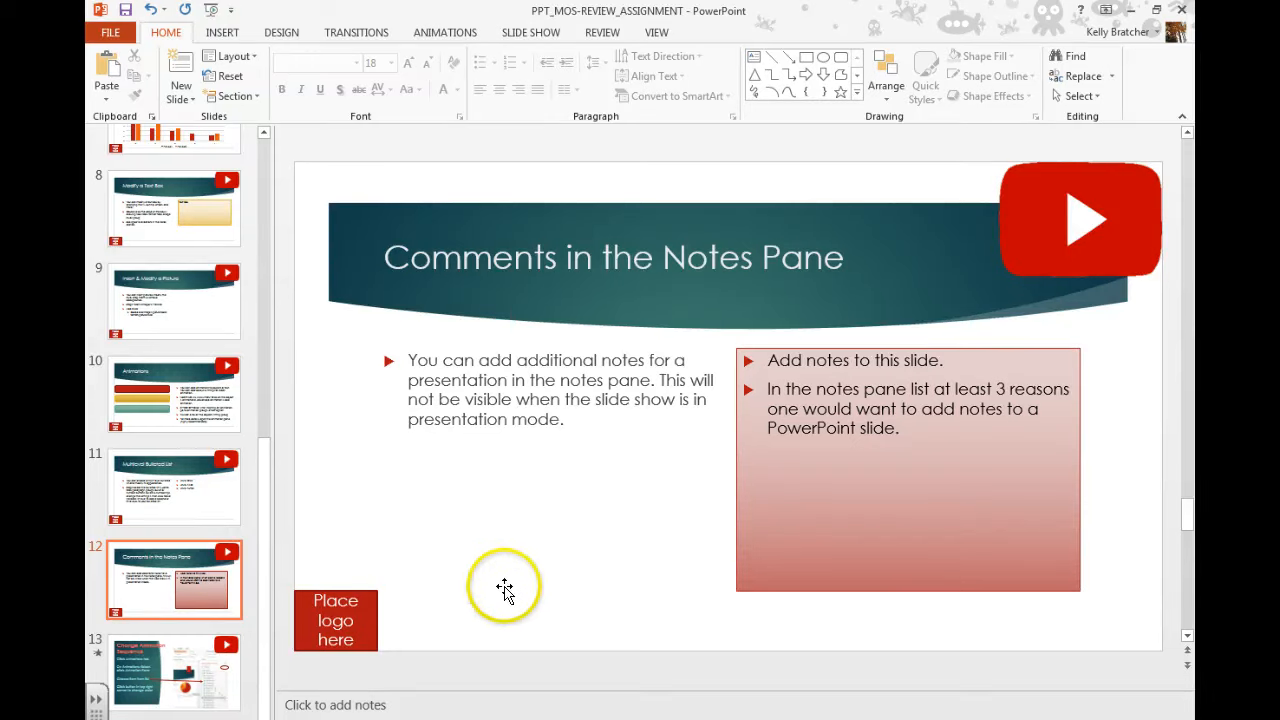
pyautogui.moveTo(747, 545)
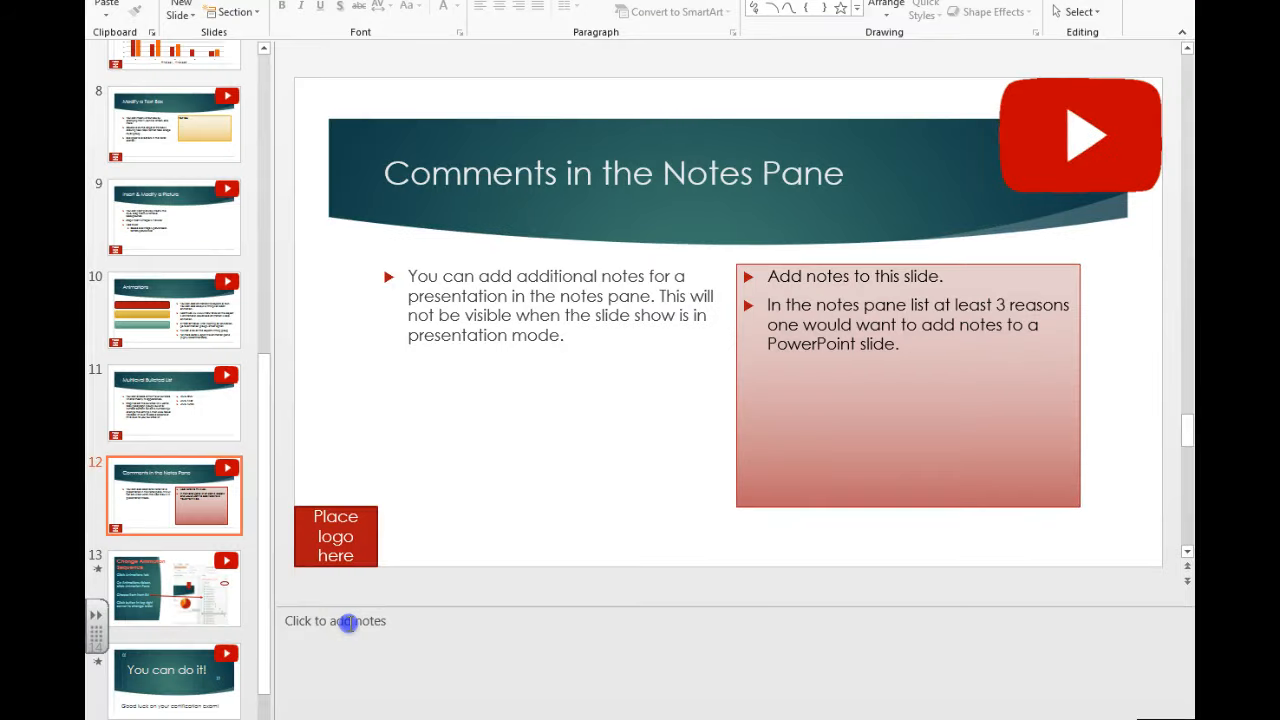
pyautogui.click(348, 621)
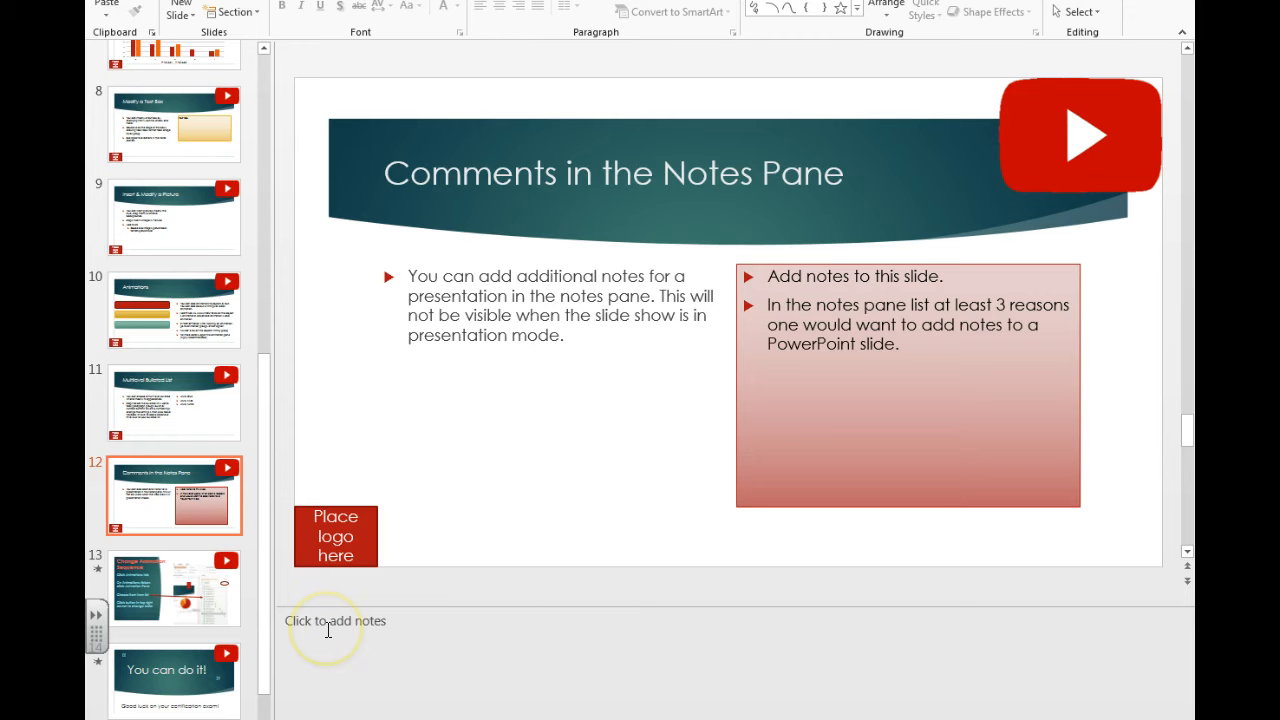
pyautogui.moveTo(475, 453)
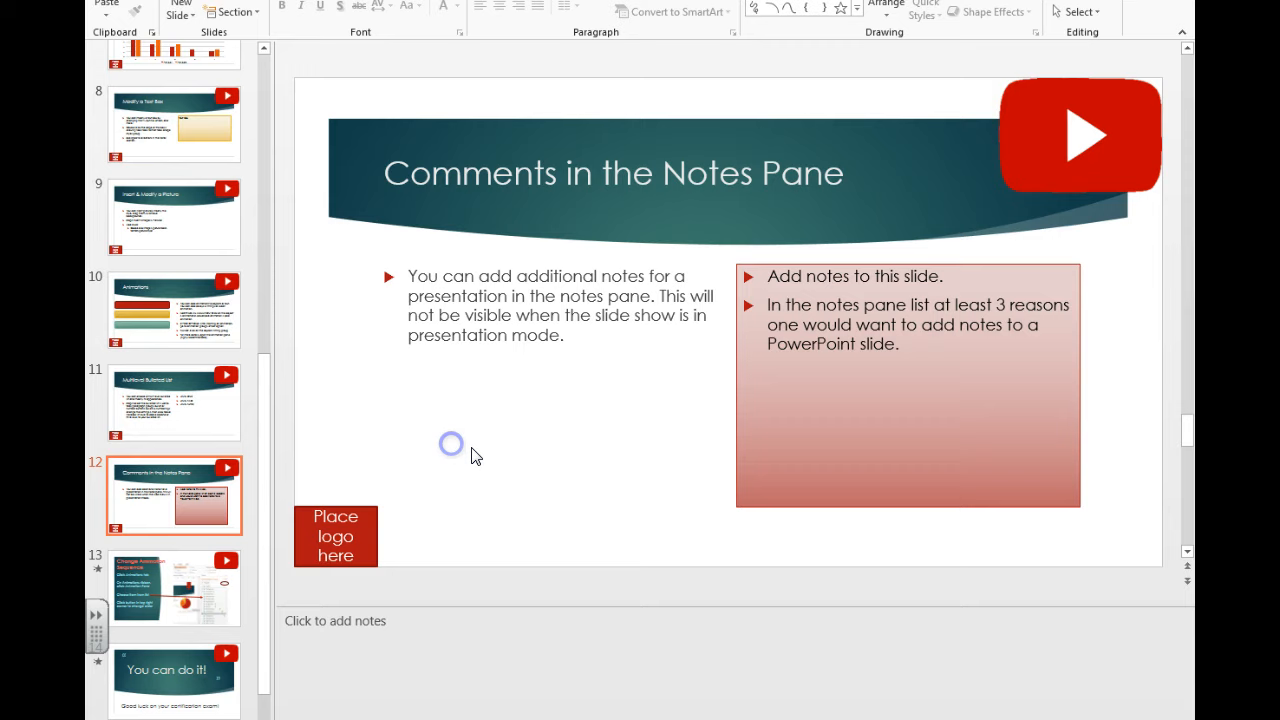